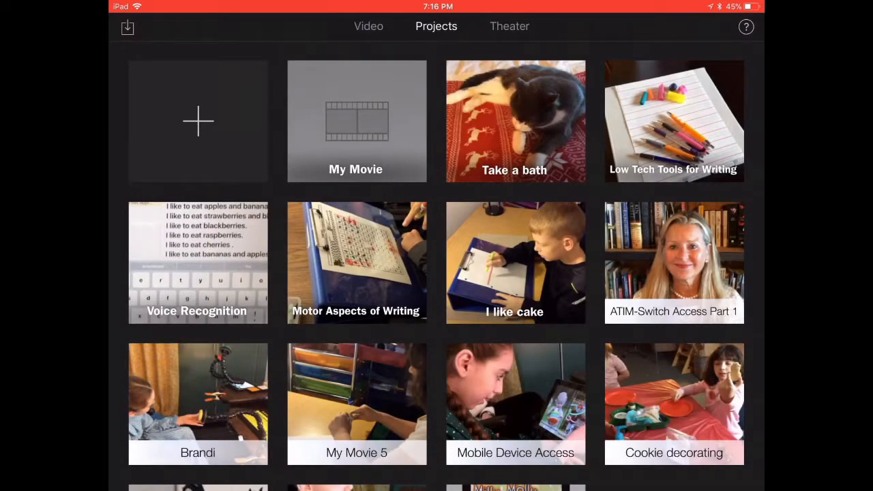
# Peek at the iCloud import browser and video library, then view the Theater's single movie.
pyautogui.click(127, 27)
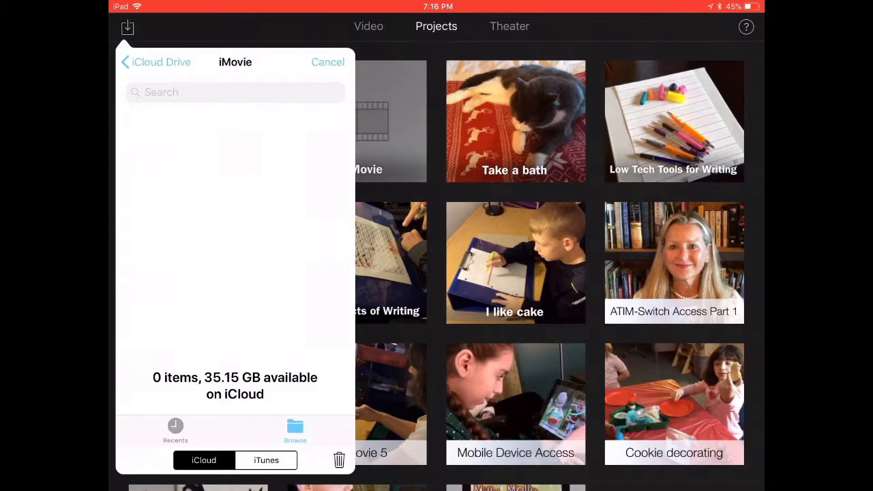
pyautogui.click(126, 62)
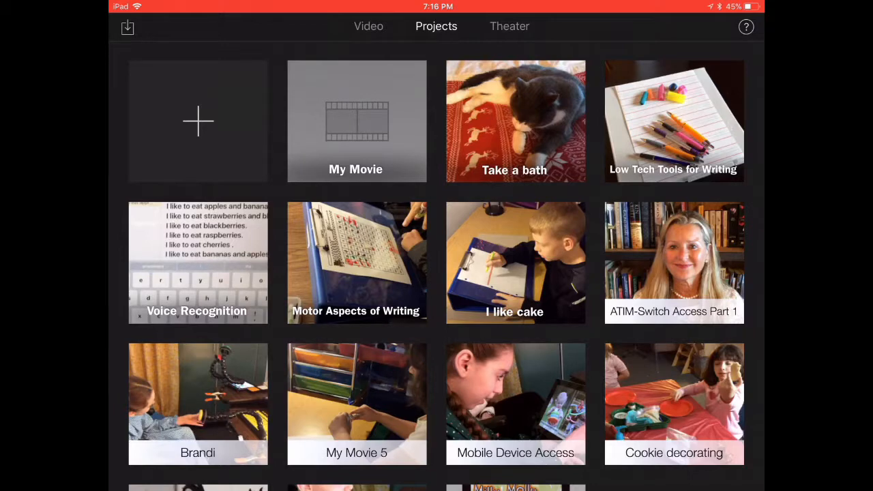
pyautogui.click(369, 26)
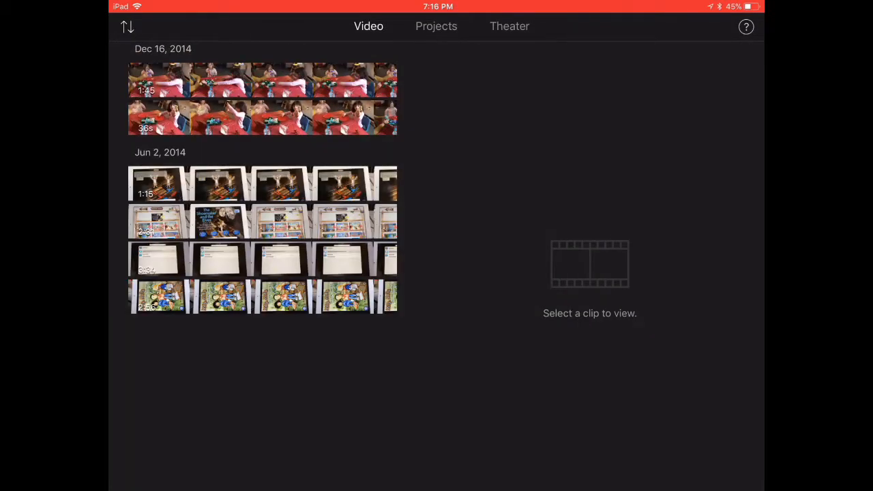
pyautogui.scroll(-3)
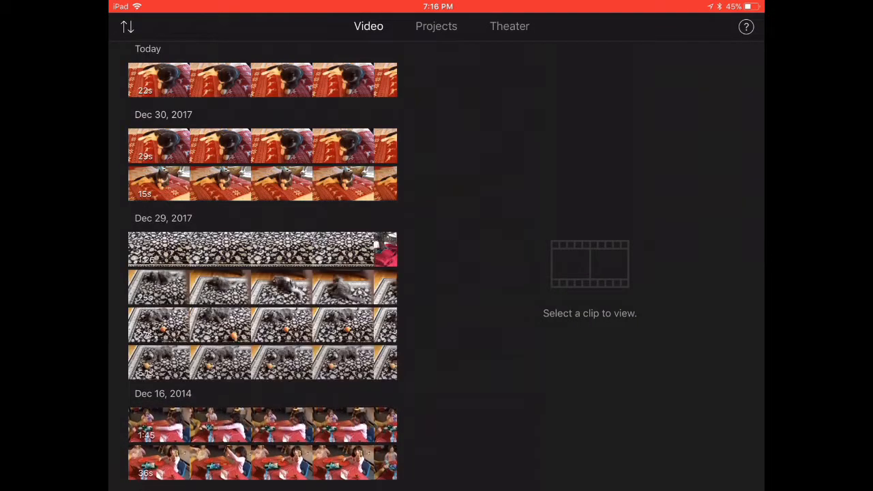
pyautogui.click(436, 26)
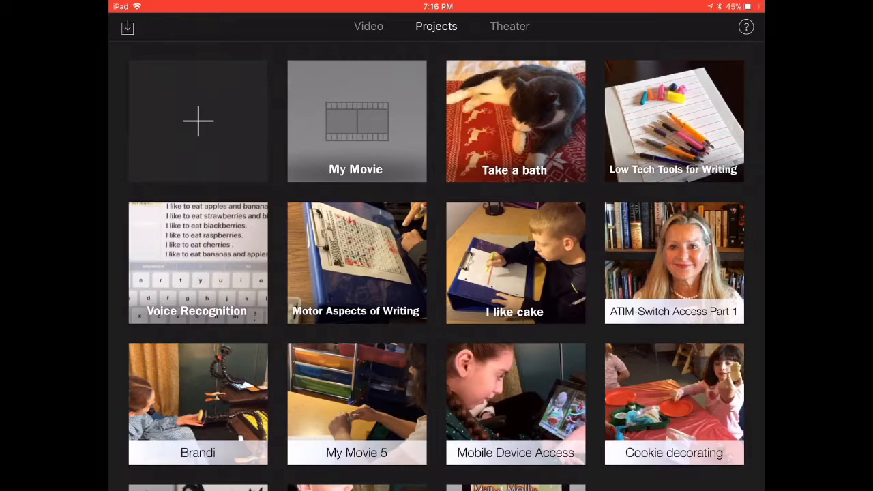
pyautogui.click(510, 26)
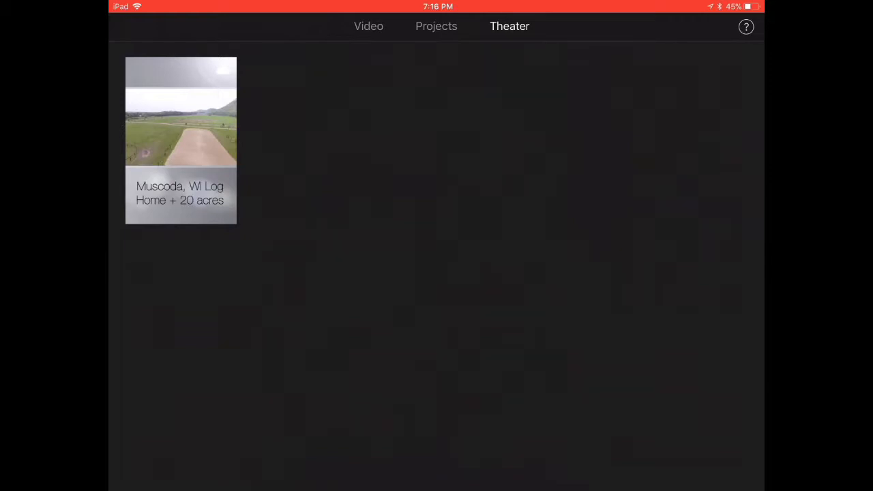
# Turn on help overlays, read the iMovie Theater help article, and dismiss it.
pyautogui.click(745, 27)
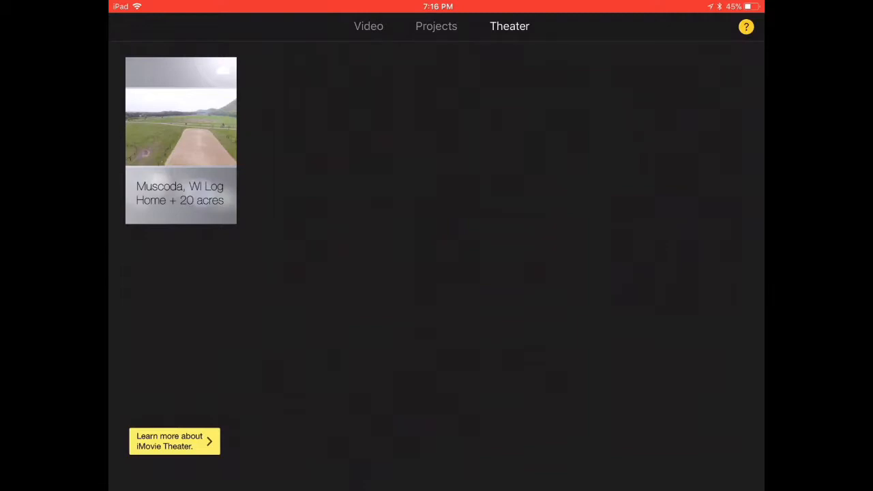
pyautogui.click(169, 441)
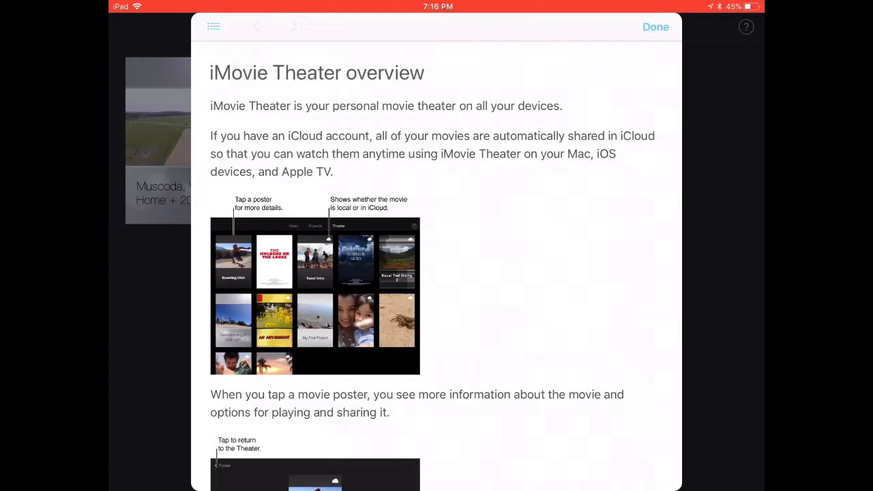
pyautogui.click(655, 26)
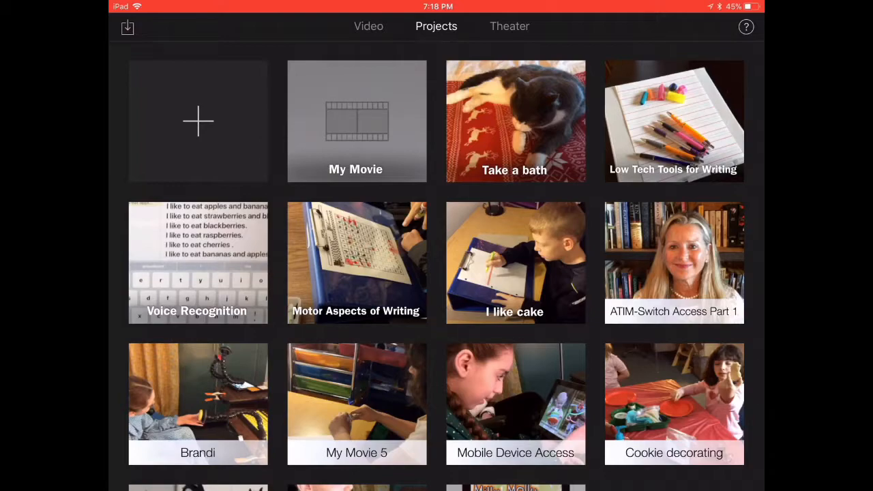
# Create a new movie, glance at Audio sources, and list Recently Added videos.
pyautogui.click(197, 121)
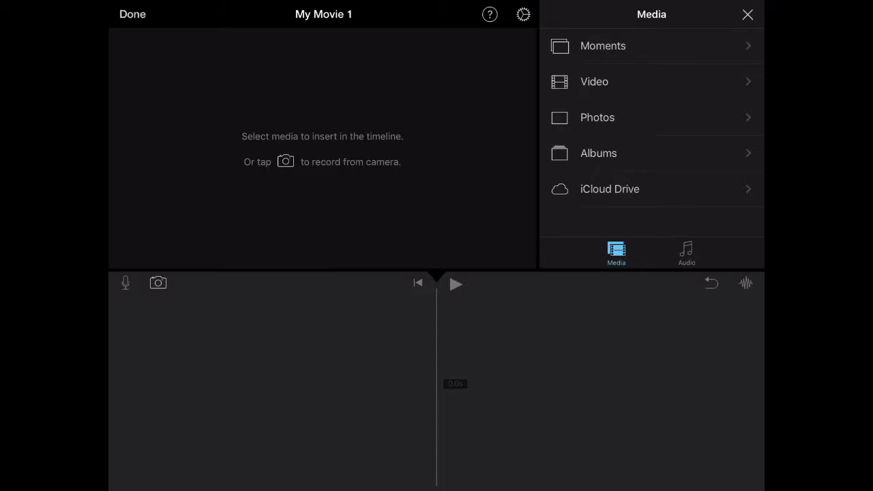
pyautogui.click(686, 253)
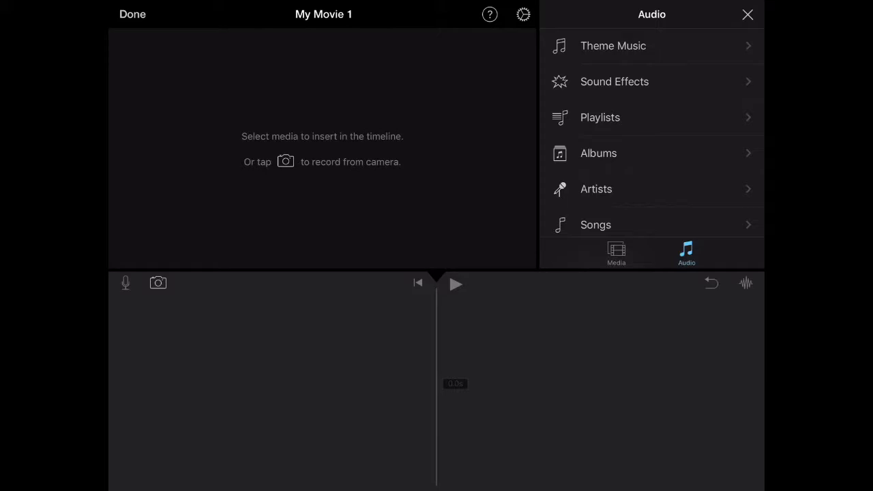
pyautogui.click(616, 253)
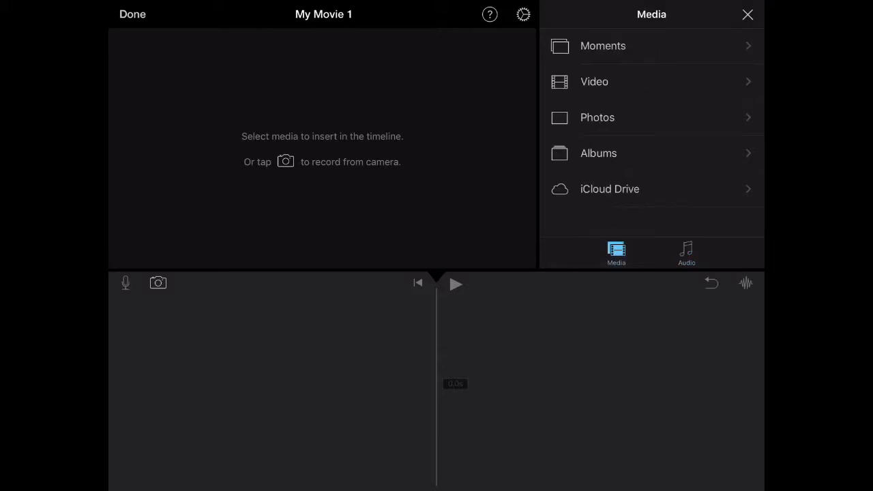
pyautogui.click(594, 82)
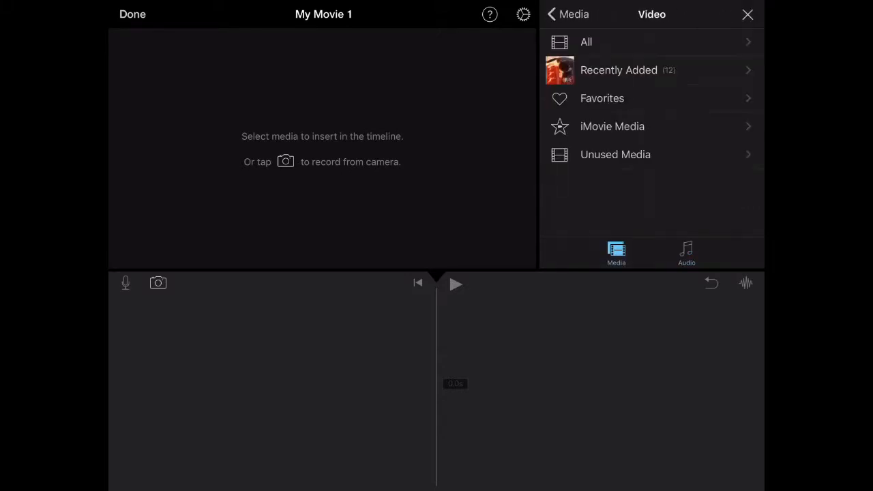
pyautogui.click(619, 70)
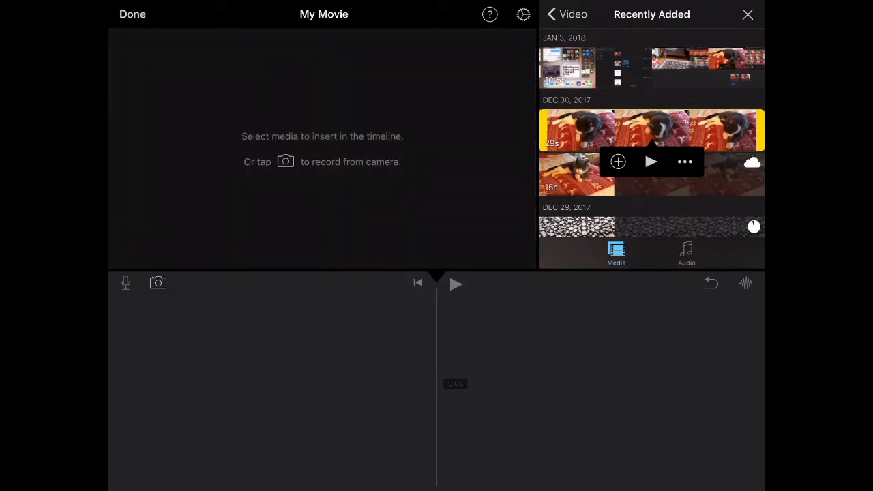
# Add the 29-second cat clip to the timeline and trim its end to about 4.8 seconds.
pyautogui.click(618, 161)
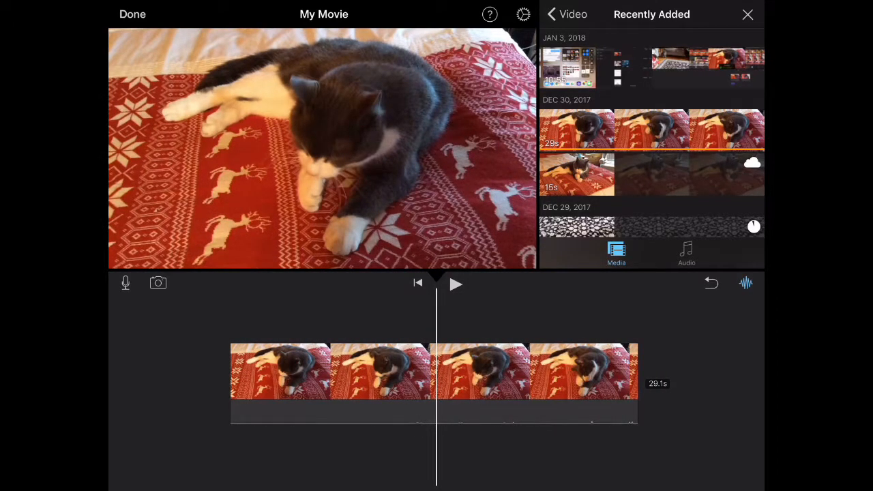
pyautogui.click(435, 372)
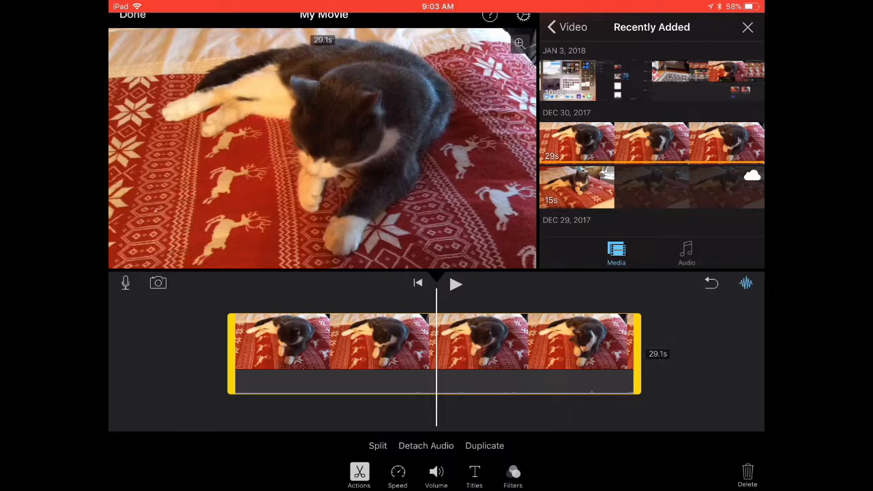
pyautogui.moveTo(635, 353); pyautogui.dragTo(566, 353)
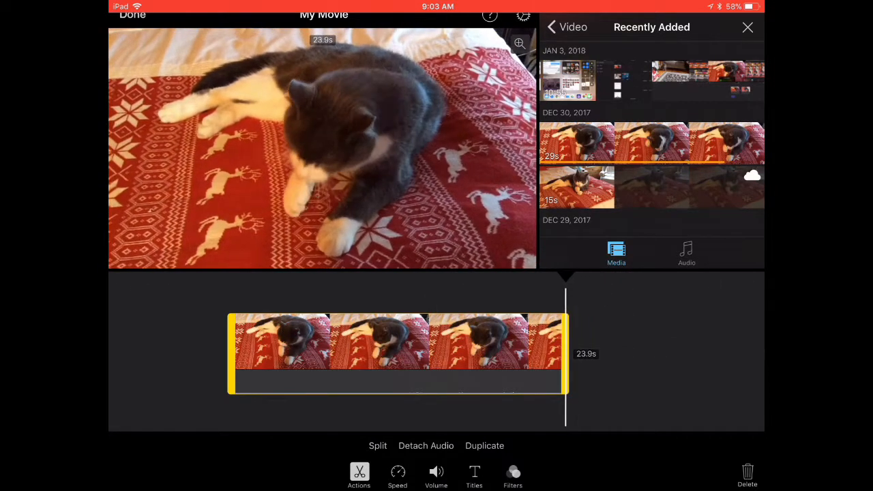
pyautogui.moveTo(565, 353); pyautogui.dragTo(508, 353)
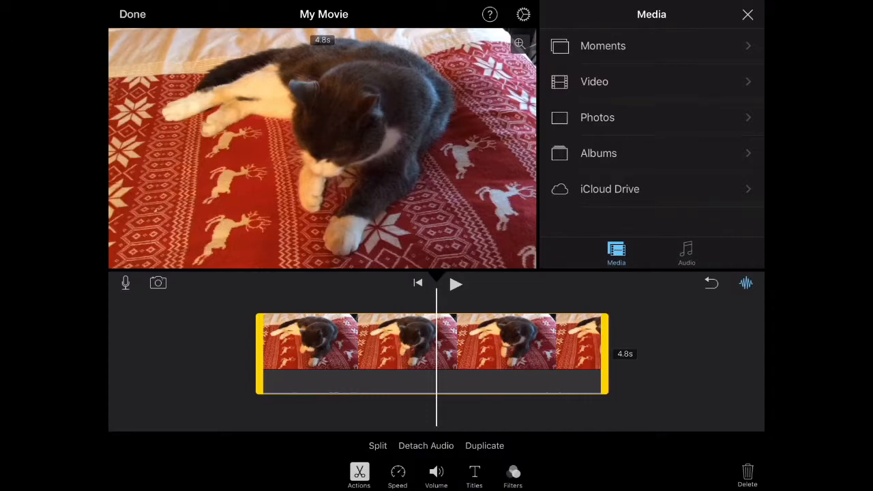
# Split the cat clip and set the second part's speed to 1¼x.
pyautogui.click(377, 445)
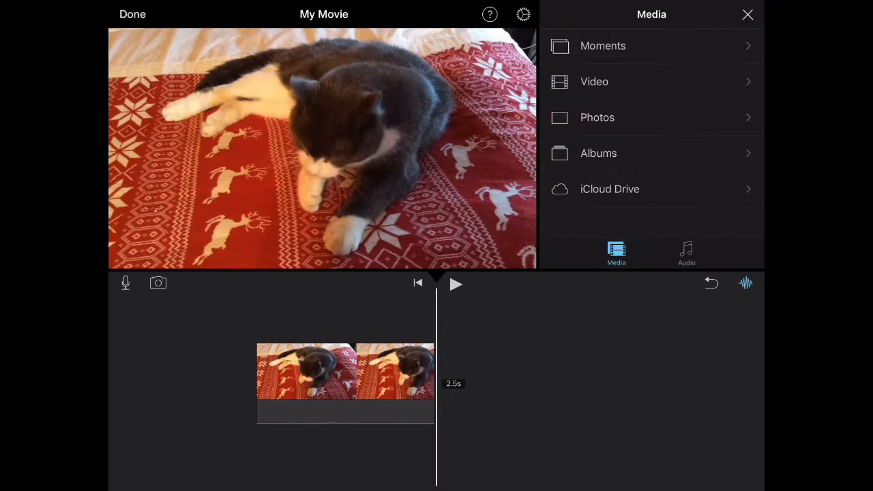
pyautogui.click(344, 372)
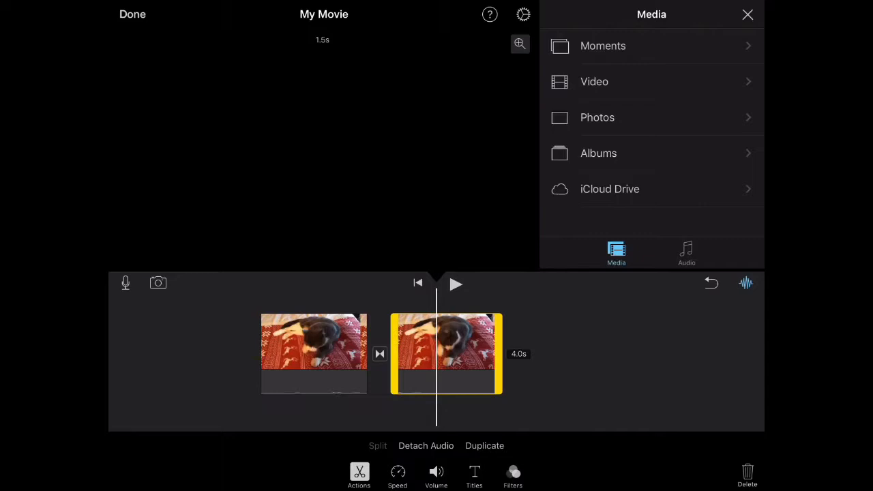
pyautogui.click(396, 475)
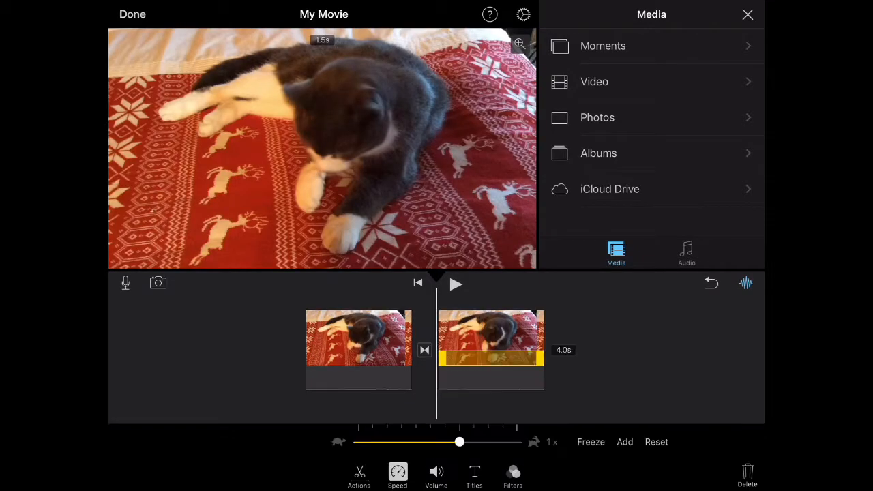
pyautogui.moveTo(459, 442); pyautogui.dragTo(386, 442)
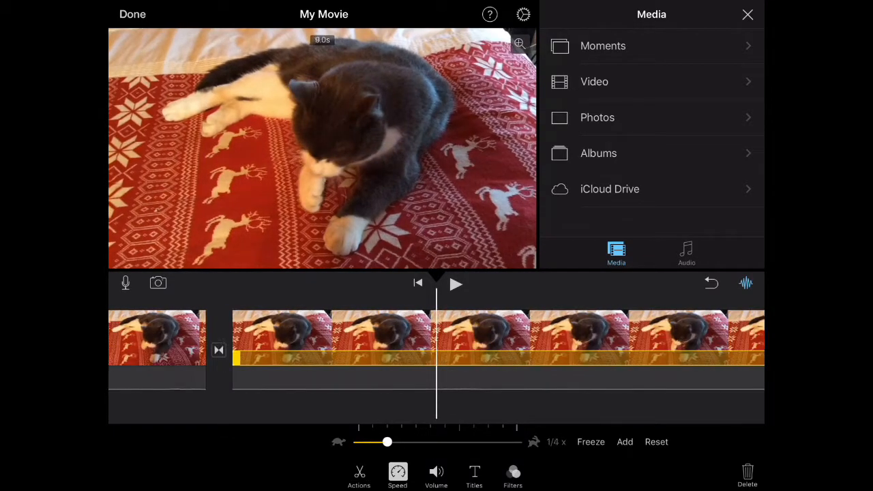
pyautogui.moveTo(388, 442); pyautogui.dragTo(473, 442)
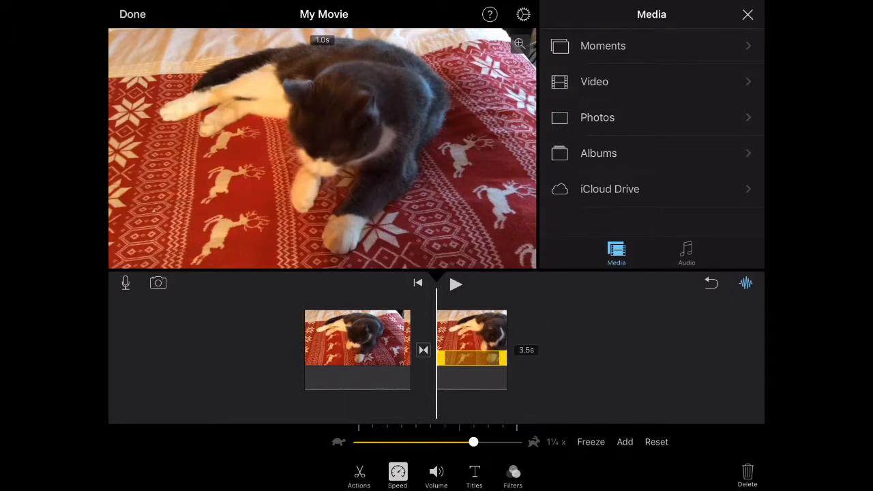
# Add the Reveal title to the second clip.
pyautogui.click(435, 476)
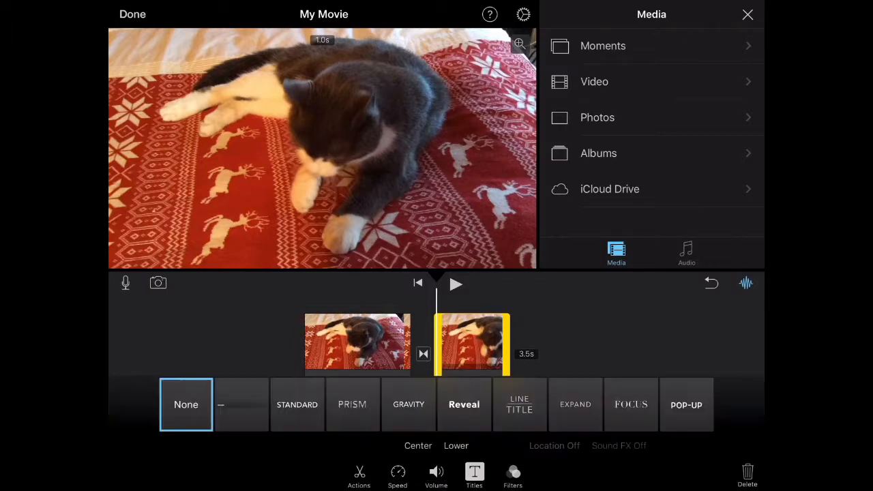
pyautogui.click(464, 404)
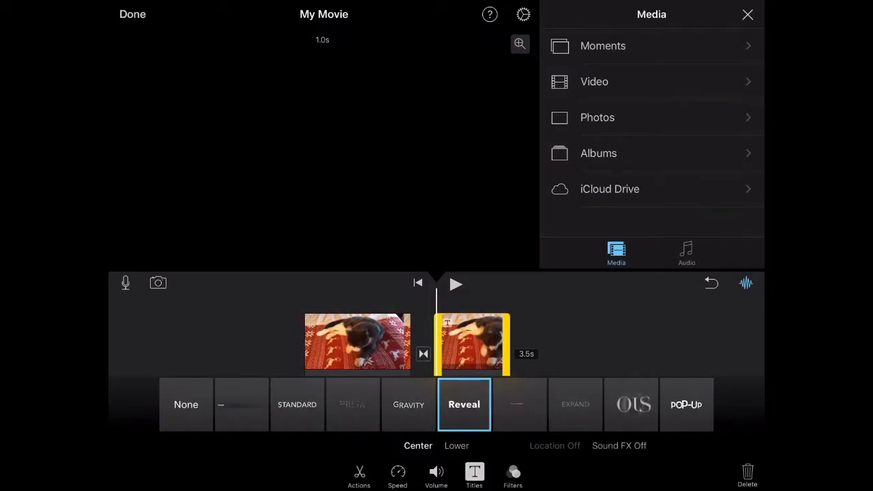
pyautogui.click(512, 476)
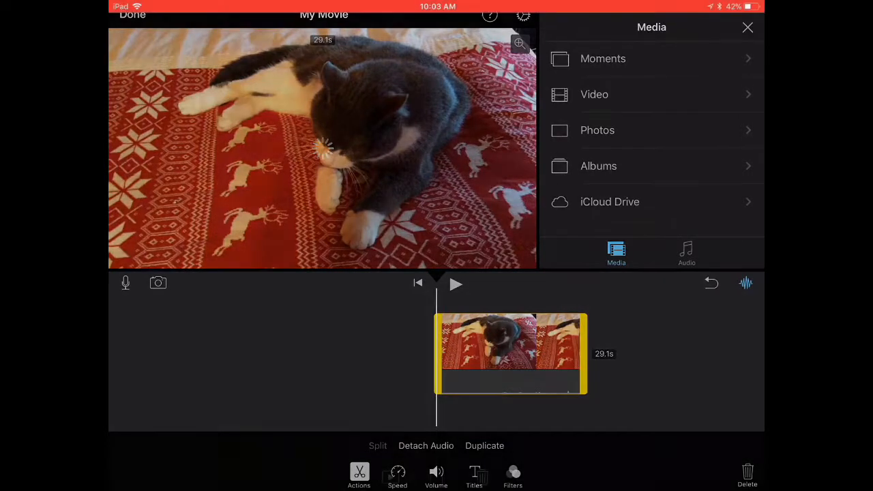
# Rename the project from My Movie to 'Bath time' on its project page.
pyautogui.click(132, 14)
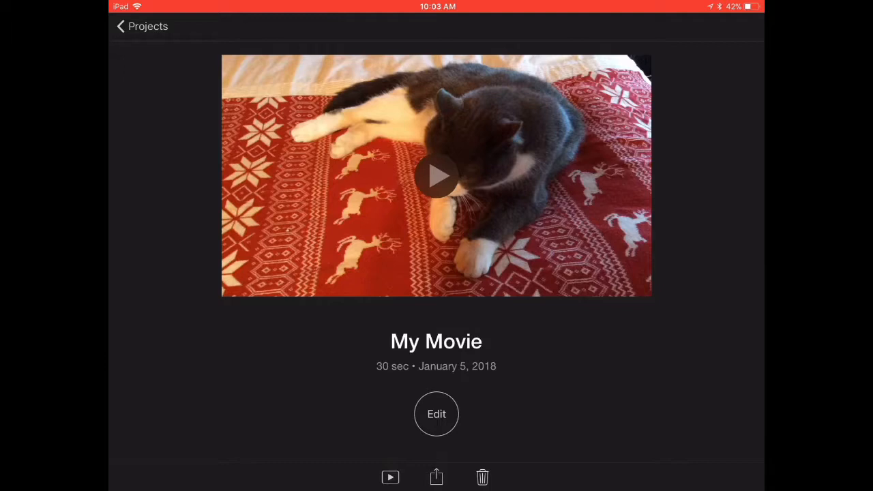
pyautogui.click(436, 341)
pyautogui.write('Bath time')
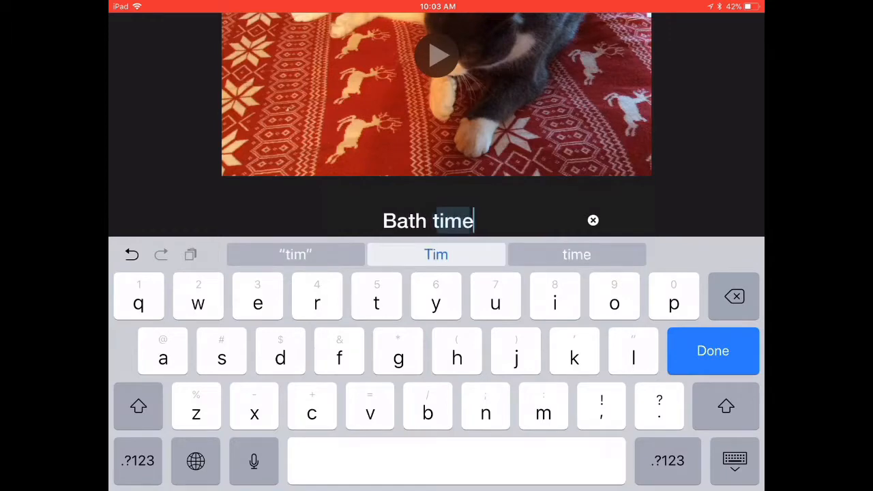
pyautogui.click(713, 351)
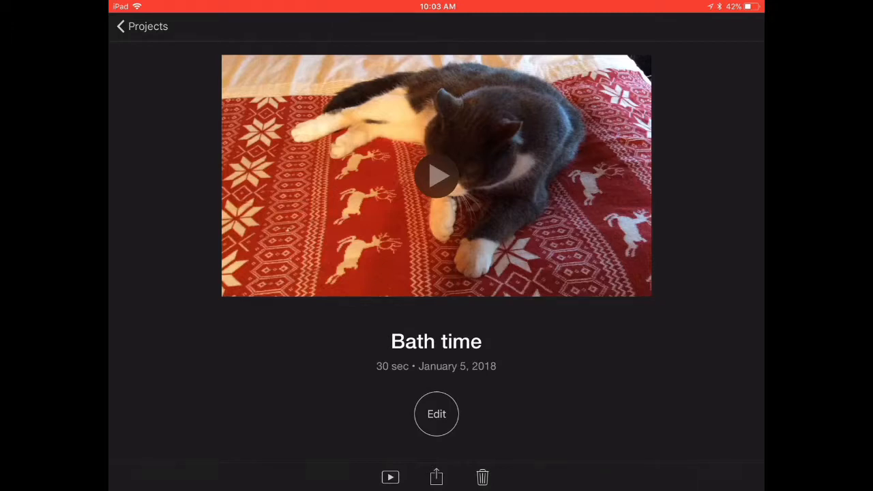
pyautogui.click(436, 476)
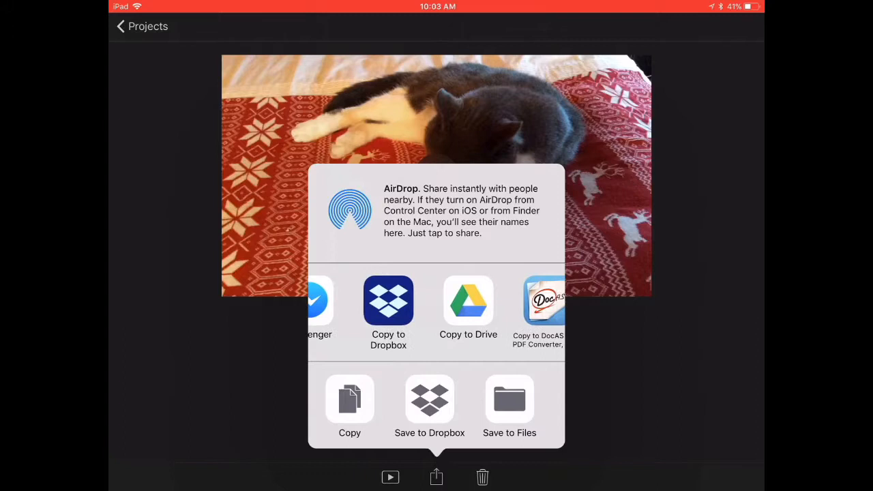
# Scroll the share sheet's app row and begin exporting the Bath time movie.
pyautogui.hscroll(-3)
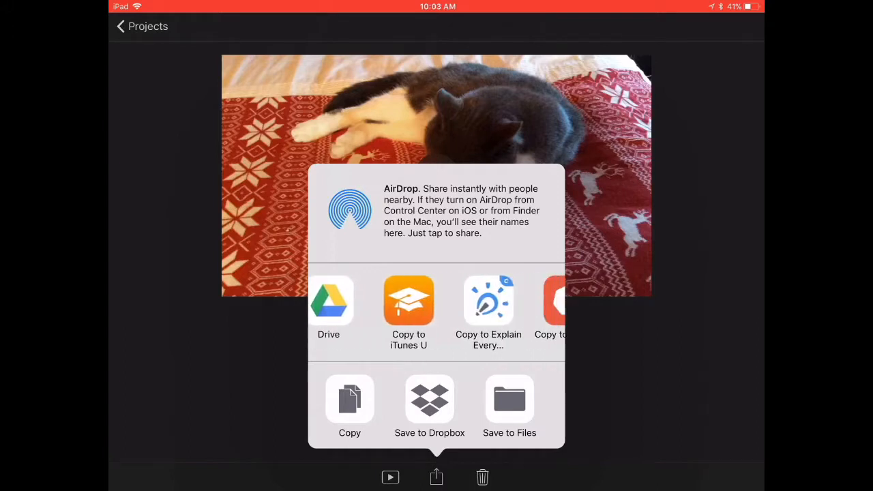
pyautogui.hscroll(-3)
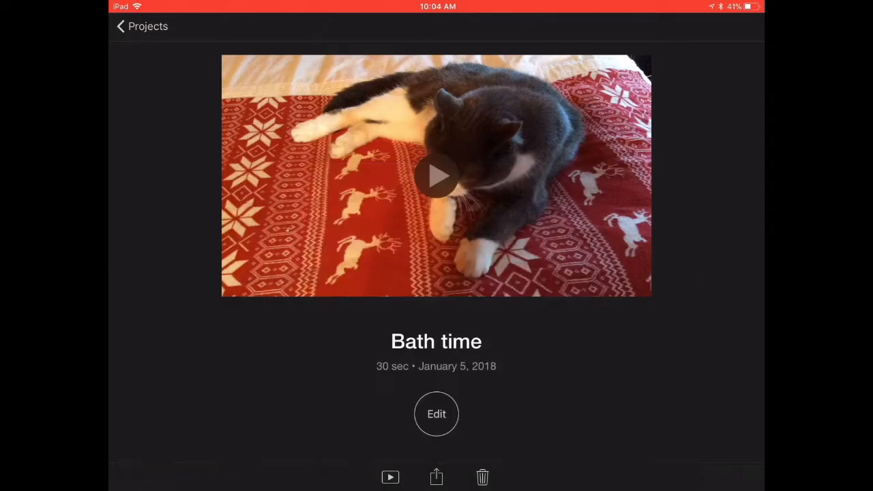
pyautogui.click(435, 477)
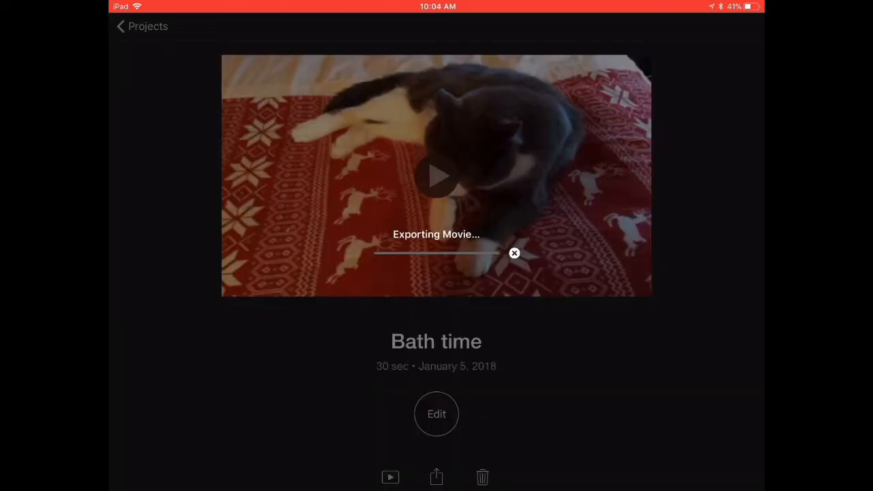